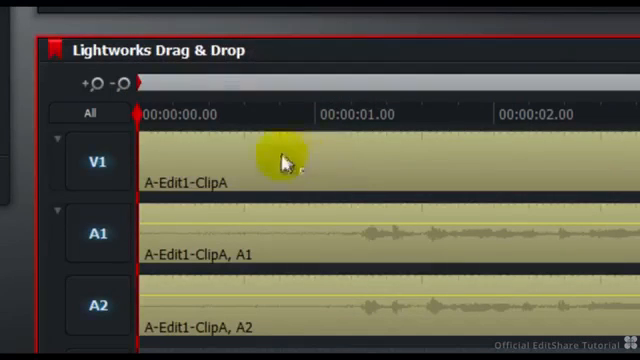
mouse_move(332, 150)
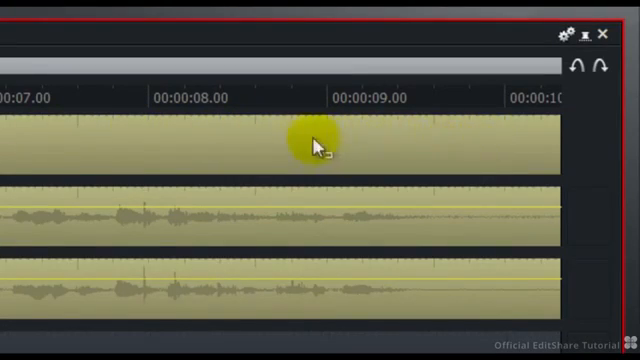
mouse_move(510, 130)
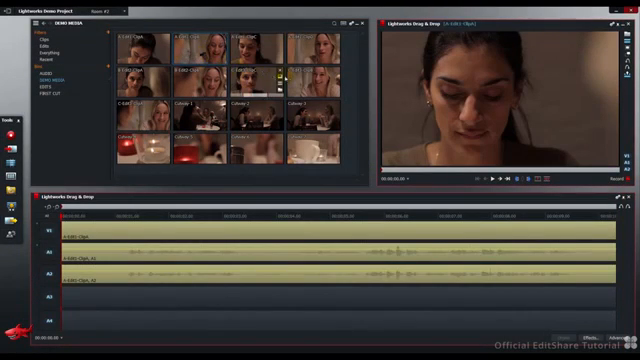
mouse_move(316, 84)
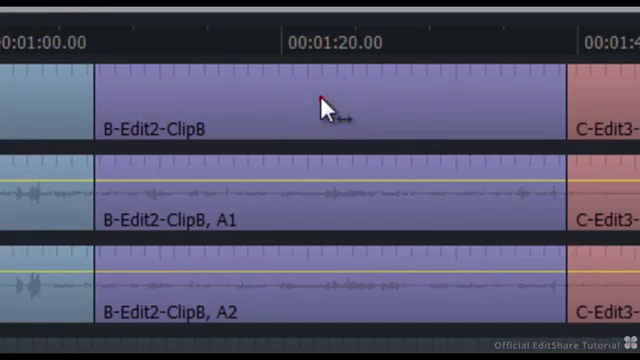
click(324, 104)
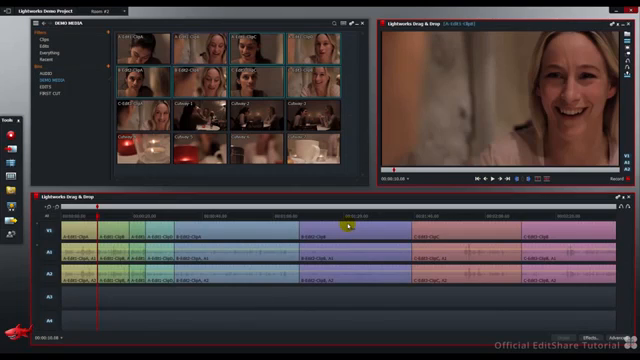
key(shift)
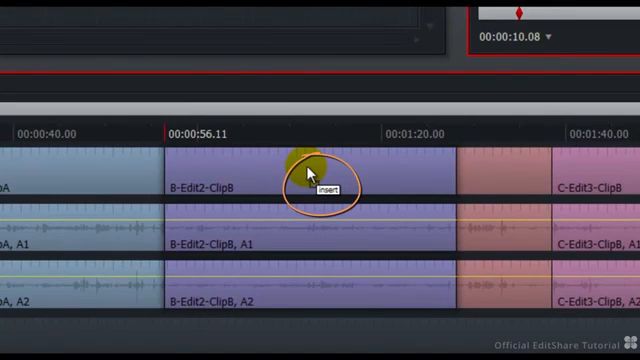
mouse_move(304, 176)
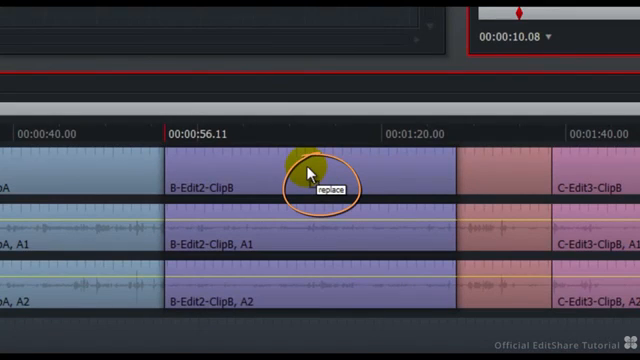